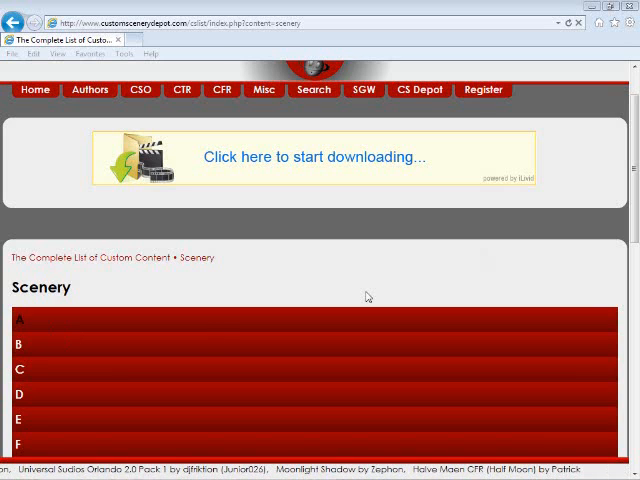
Search the scenery site for 'barns' and follow the result to Weber's Rct3 Land.
scroll(down, 3)
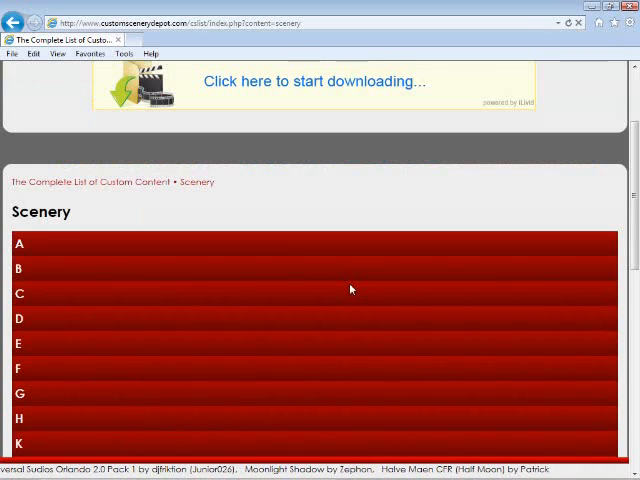
scroll(down, 3)
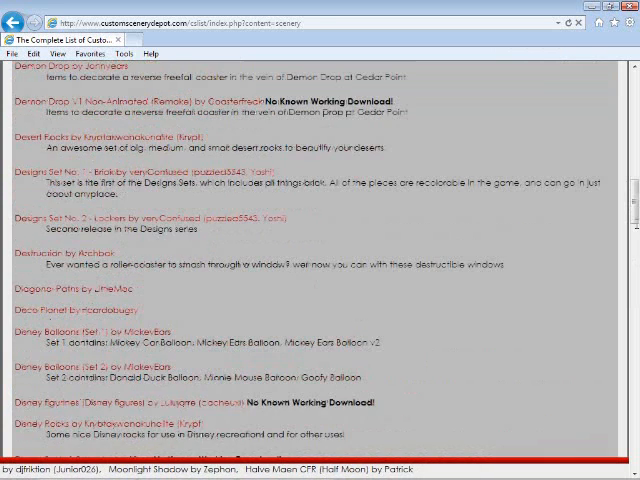
scroll(down, 3)
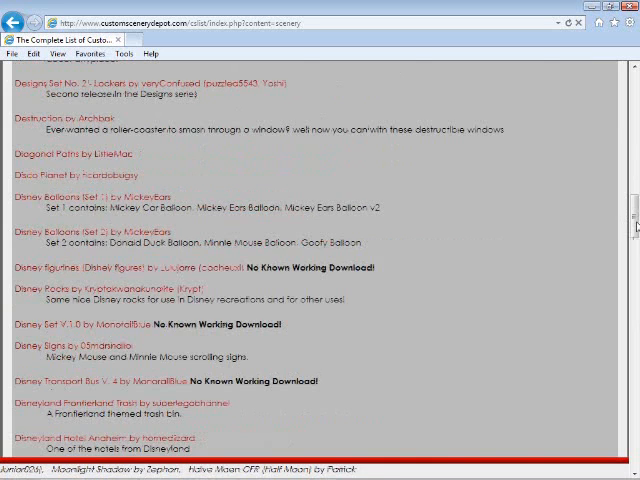
scroll(up, 3)
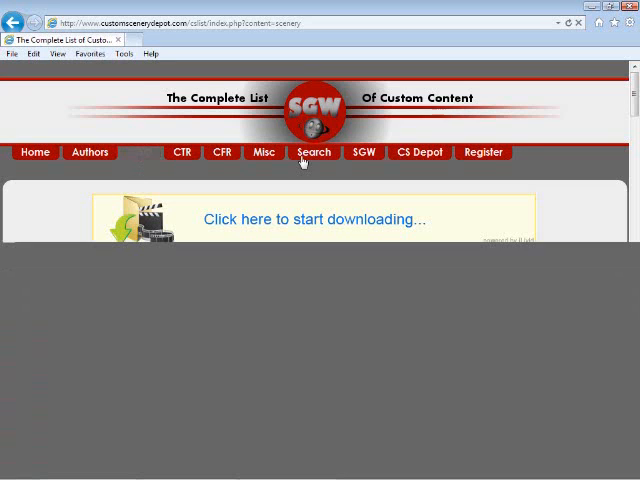
click(314, 152)
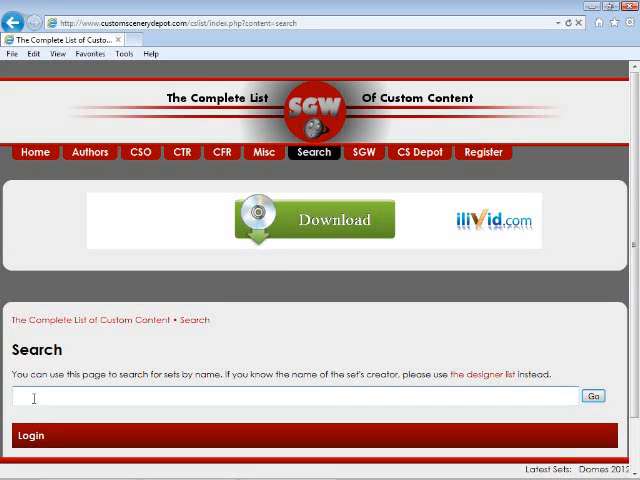
text(barns)
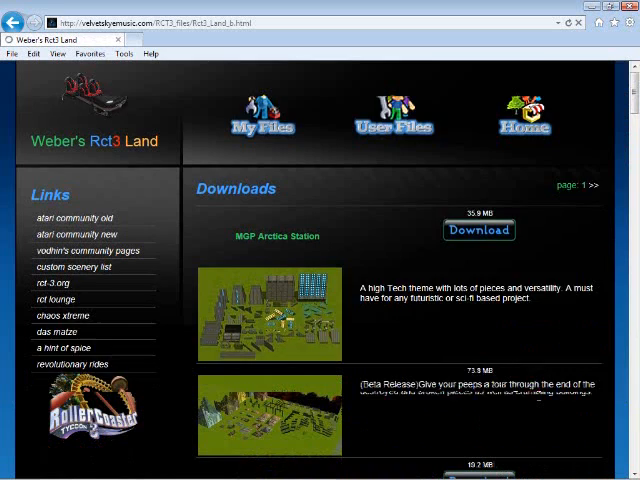
Scroll the Weber's Rct3 Land downloads list down to the MGP Barns entry.
scroll(down, 3)
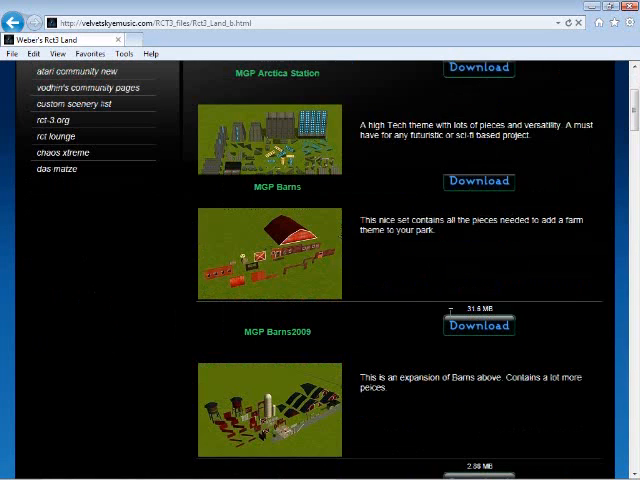
scroll(down, 3)
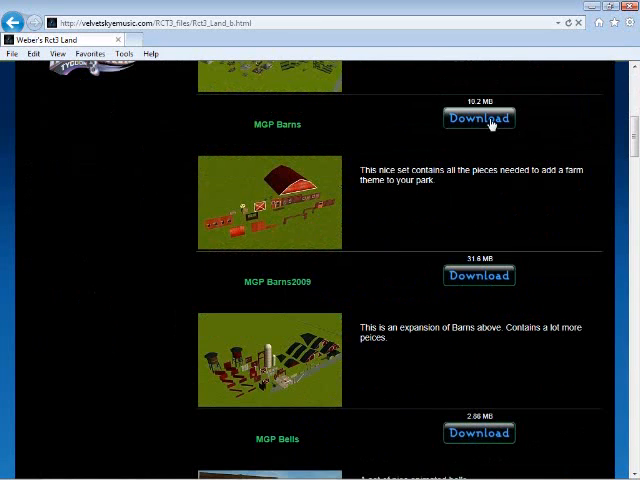
Download the MGP Barns zip, saving it to disk through the Save As dialog.
click(478, 118)
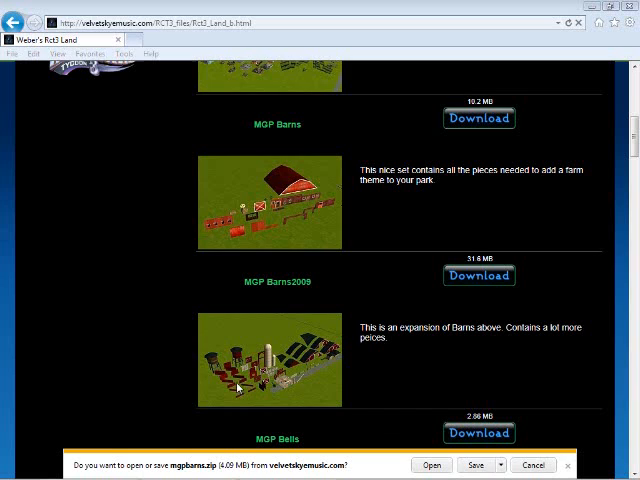
click(476, 464)
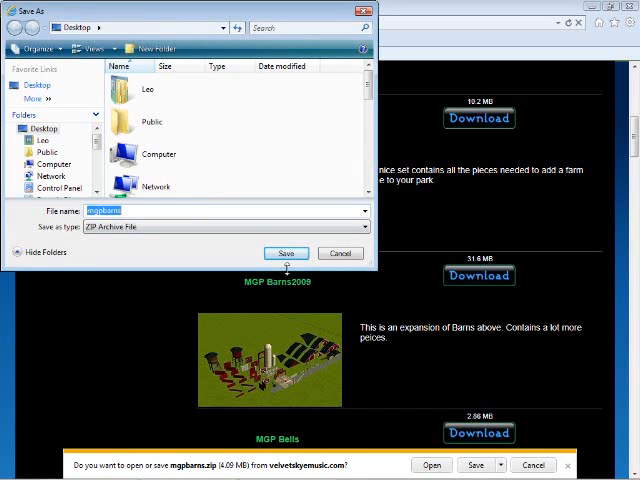
click(340, 252)
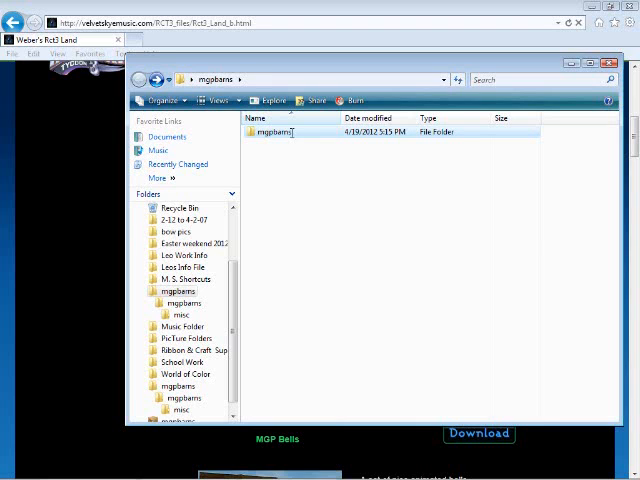
double_click(278, 132)
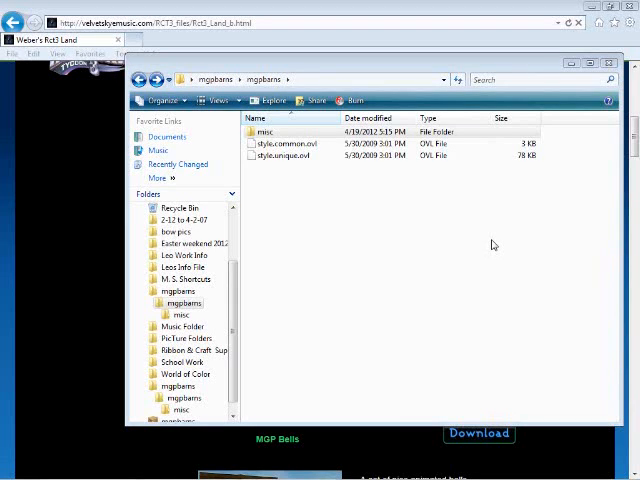
mouse_move(436, 236)
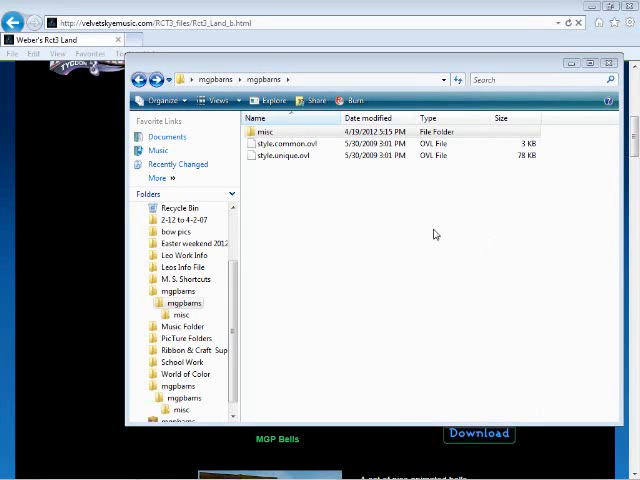
mouse_move(428, 230)
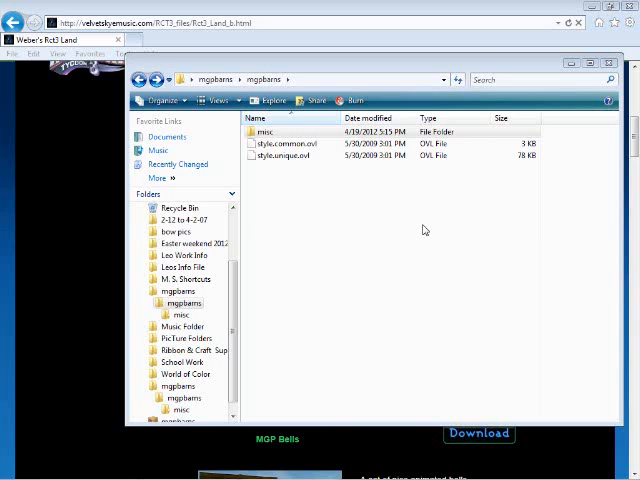
mouse_move(404, 208)
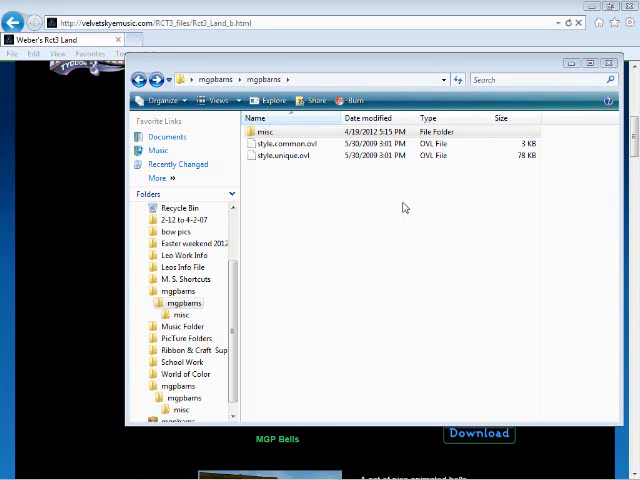
click(264, 132)
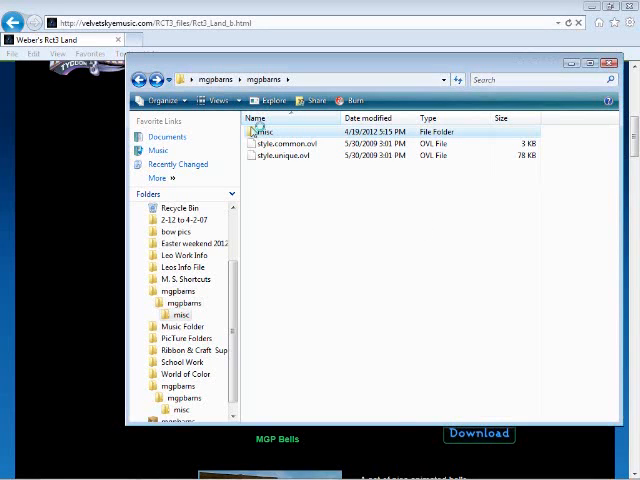
double_click(264, 132)
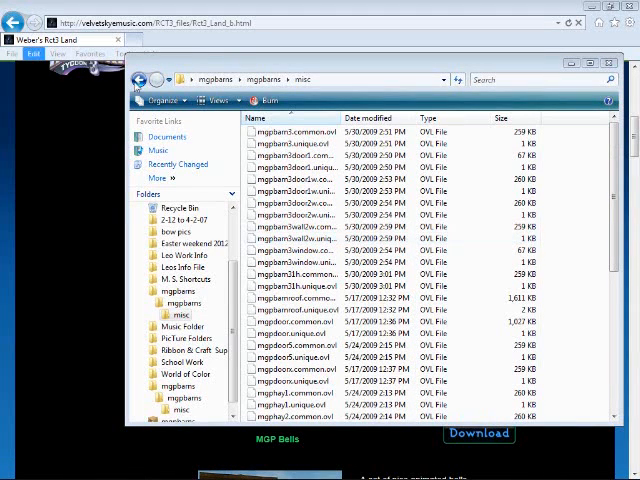
click(140, 80)
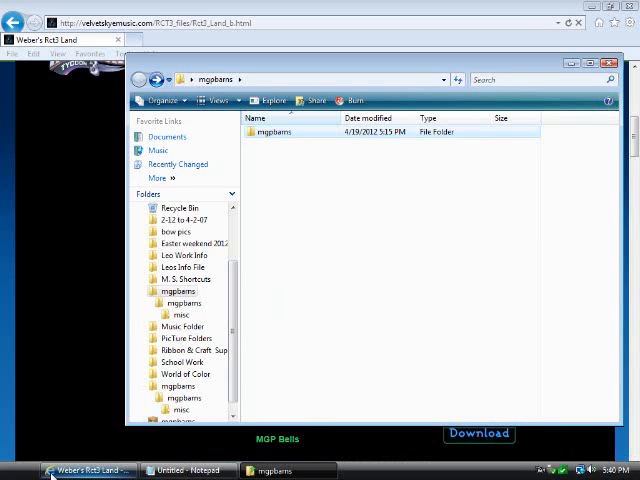
From Start > Computer, browse into Program Files\Atari\RollerCoaster Tycoon 3.
click(16, 470)
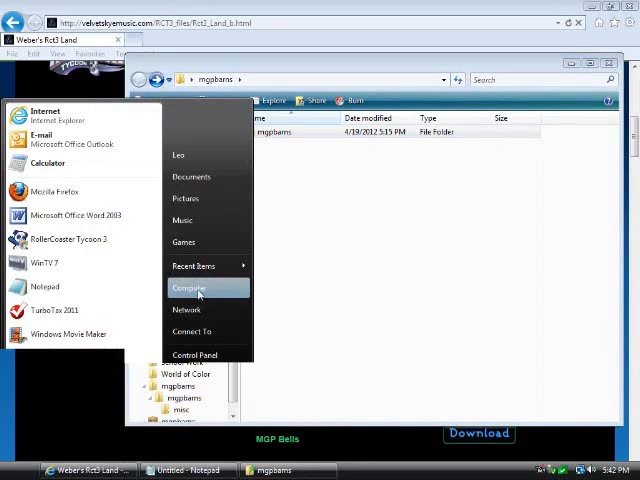
click(188, 288)
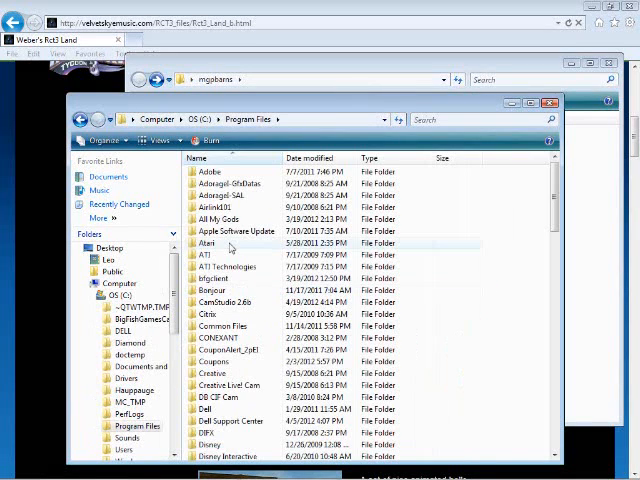
double_click(212, 232)
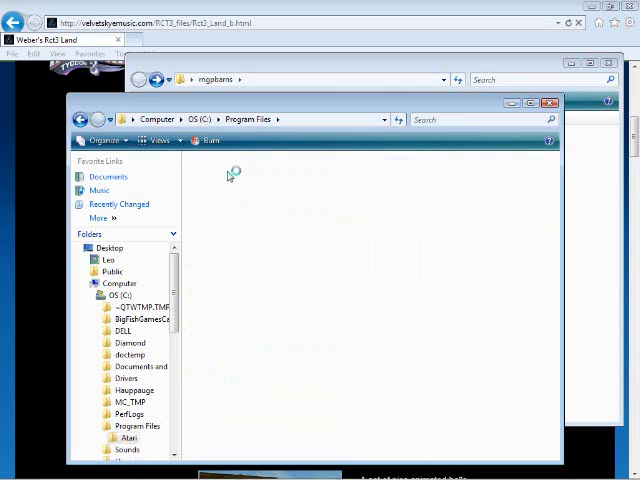
double_click(128, 438)
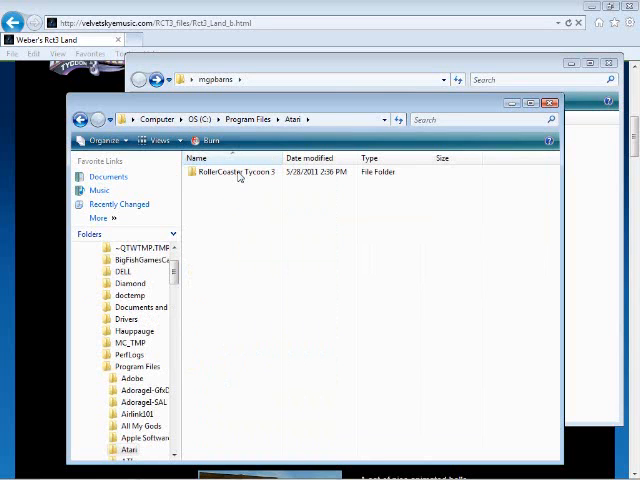
double_click(236, 172)
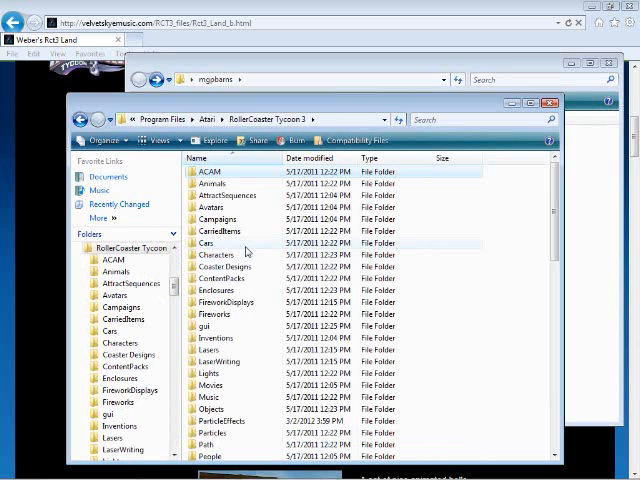
Continue into the Style\Themed folder where custom scenery sets are installed.
scroll(down, 3)
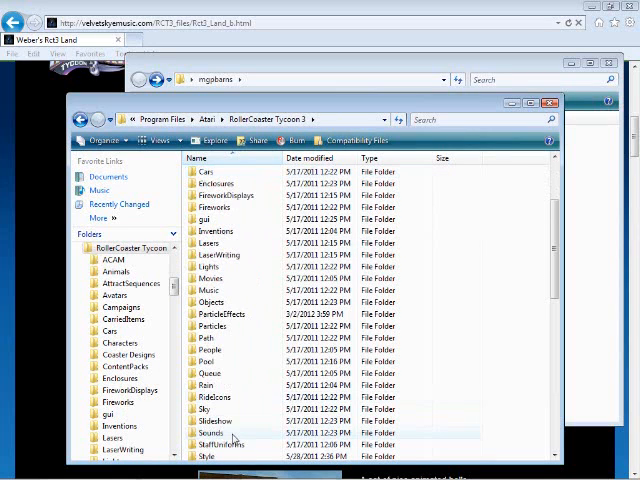
scroll(down, 3)
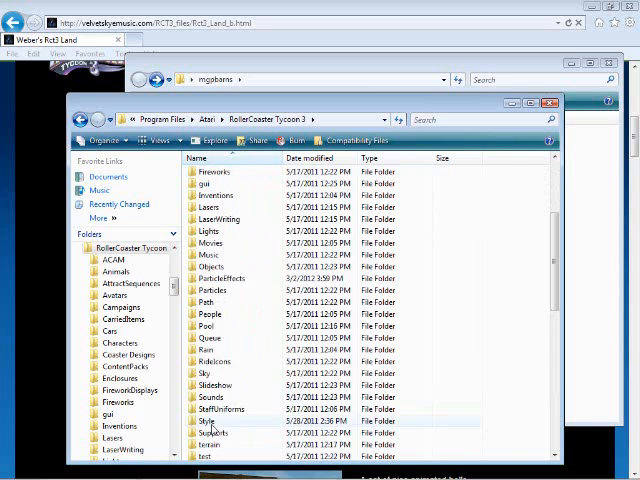
double_click(204, 420)
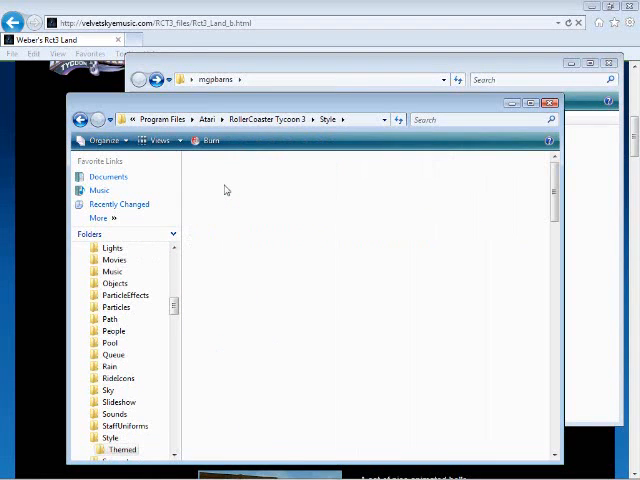
double_click(120, 448)
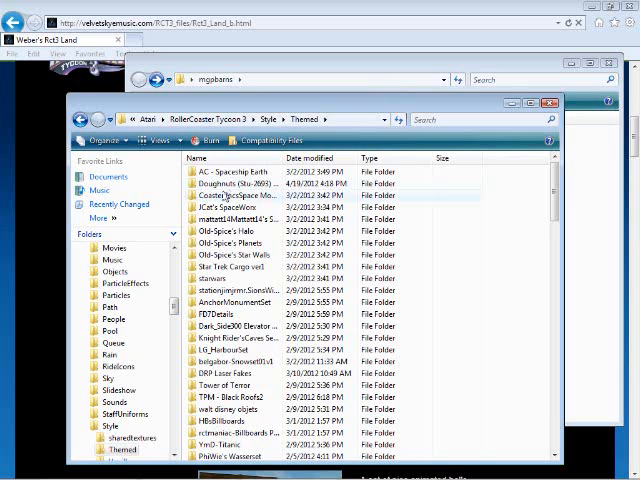